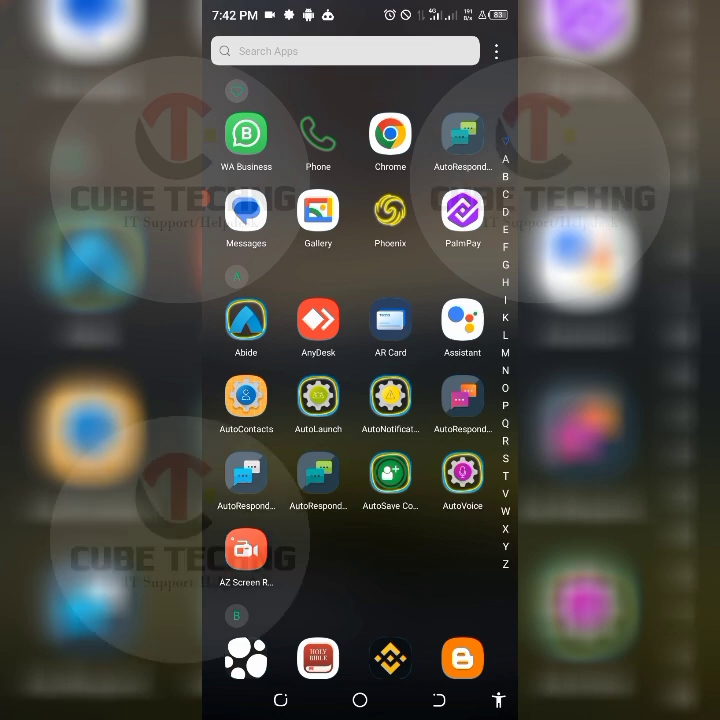
- Scroll the app drawer and launch AutoResponder for WA
scroll("down", 3)
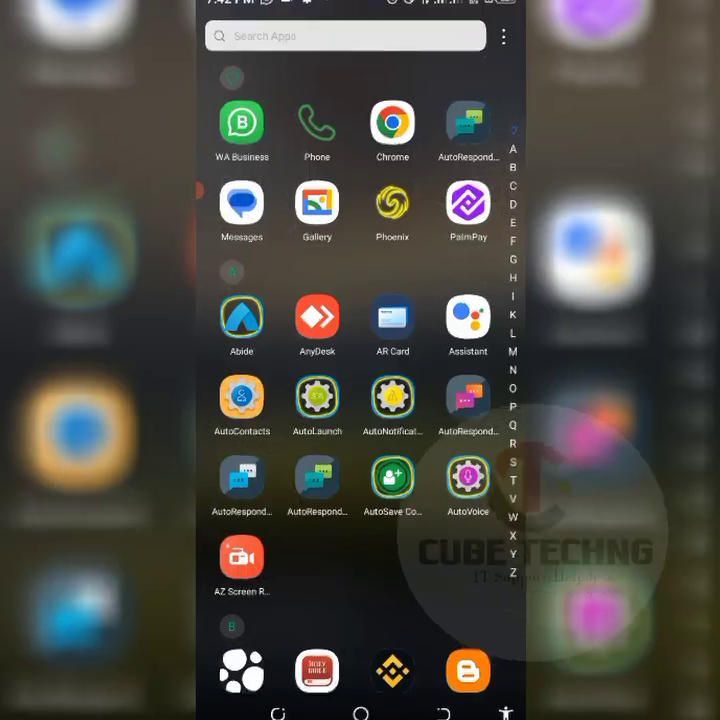
left_click(467, 125)
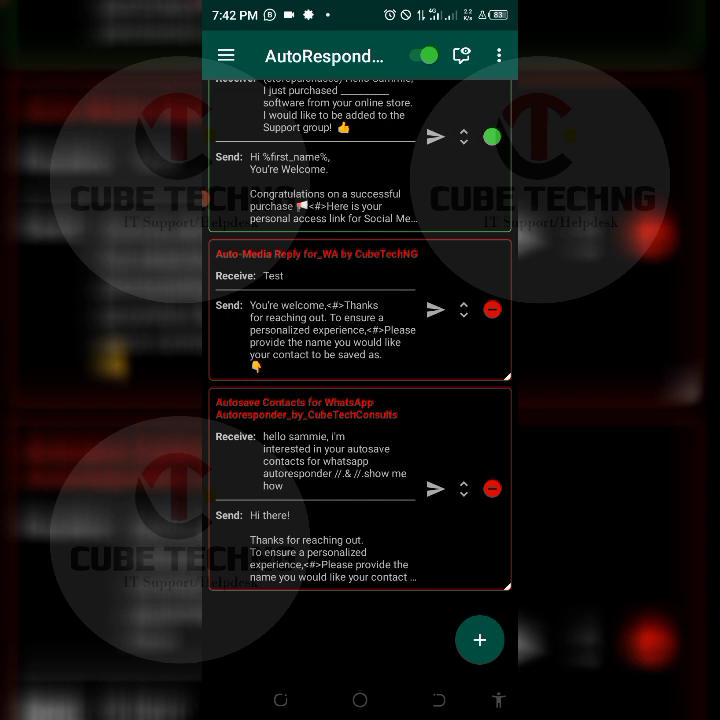
- Choose Import rules from the Import/Export overflow menu
left_click(499, 55)
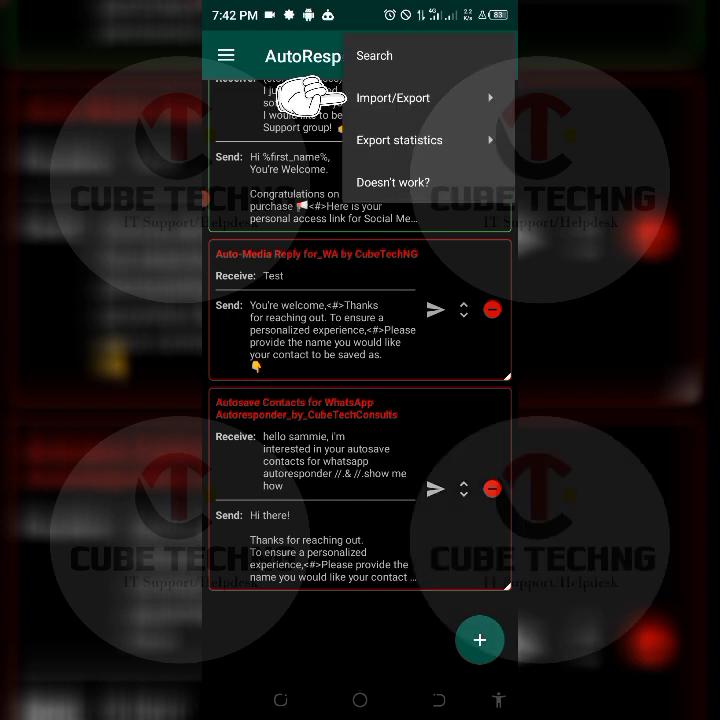
left_click(393, 98)
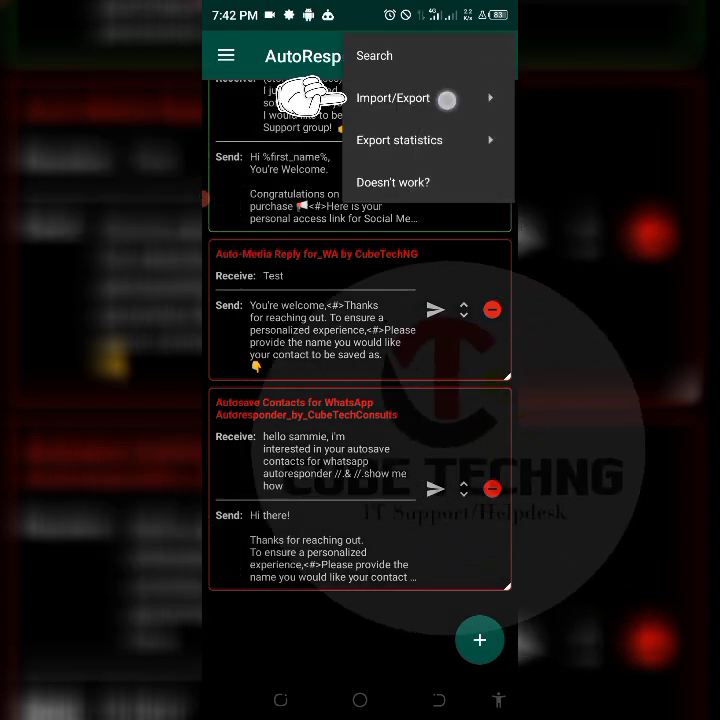
left_click(393, 98)
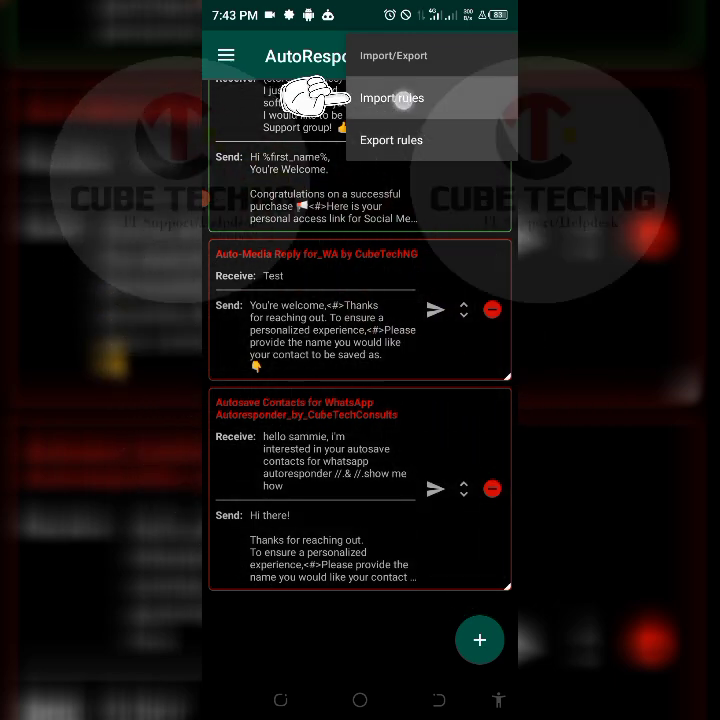
left_click(392, 97)
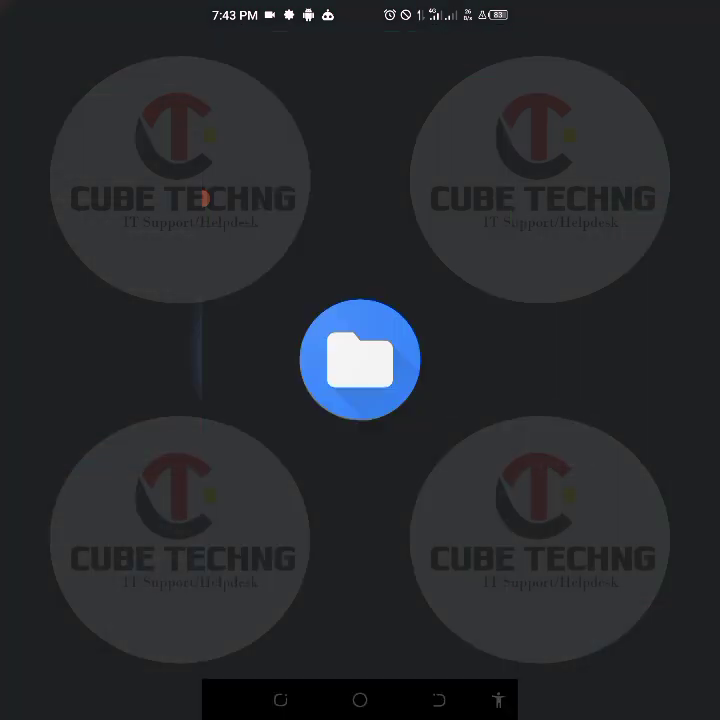
- Pick the CSV from TECNO POVA Neo > Advanced Autosave Contacts > Autoresponder Rule & Tasker Script
left_click(360, 360)
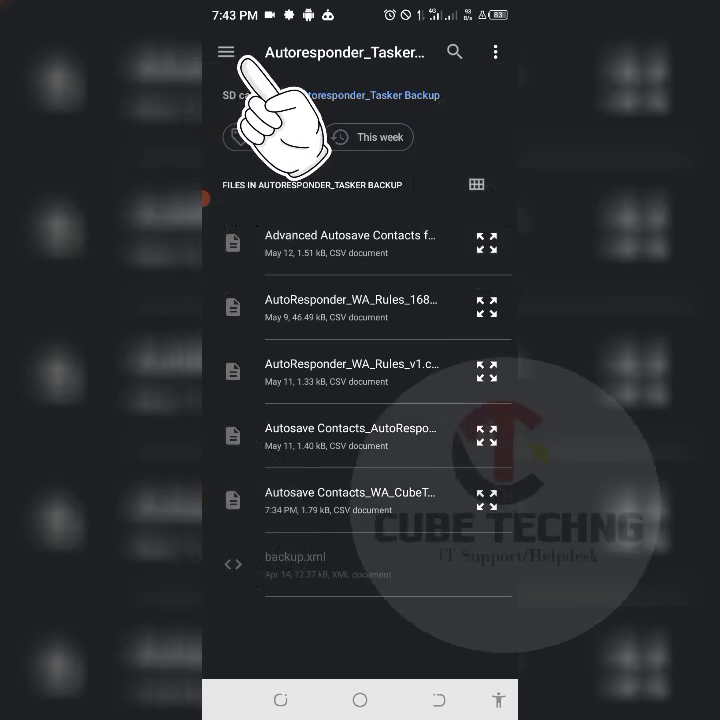
left_click(226, 51)
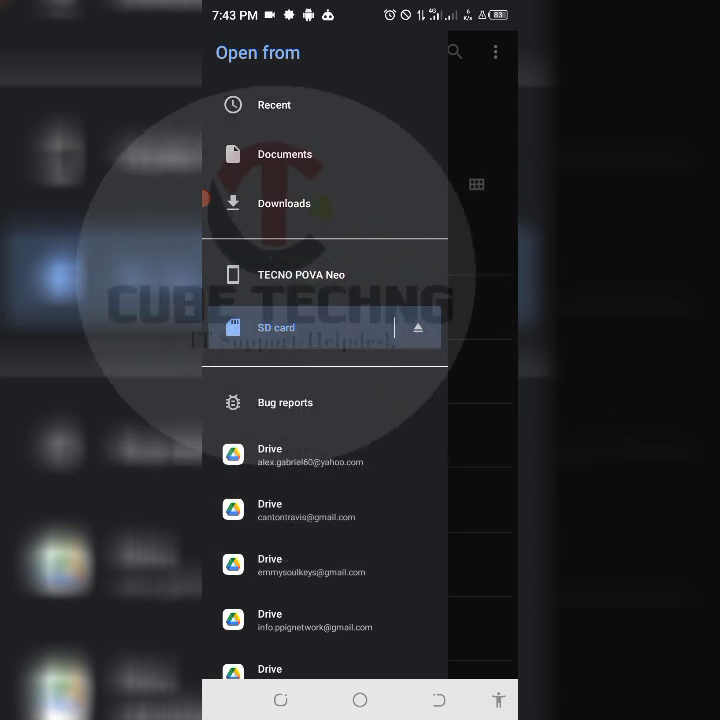
left_click(301, 275)
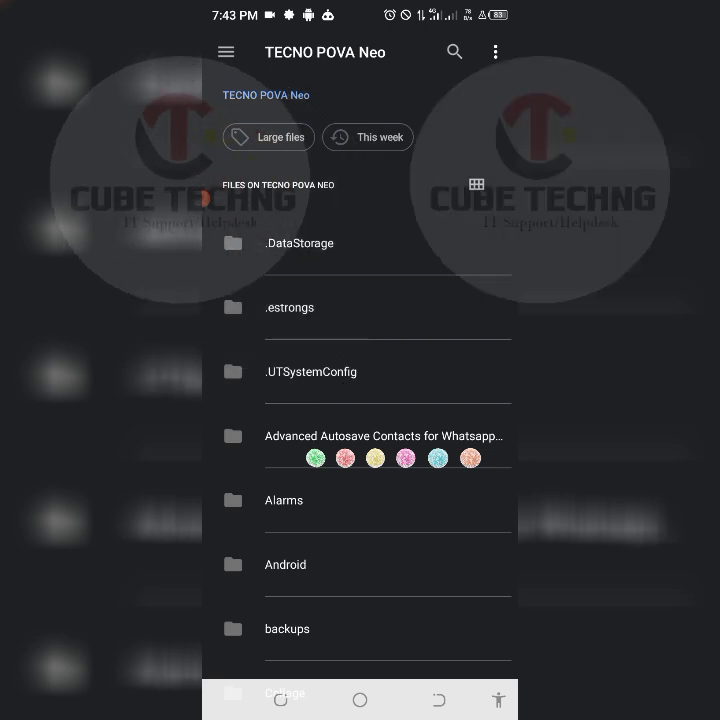
left_click(386, 435)
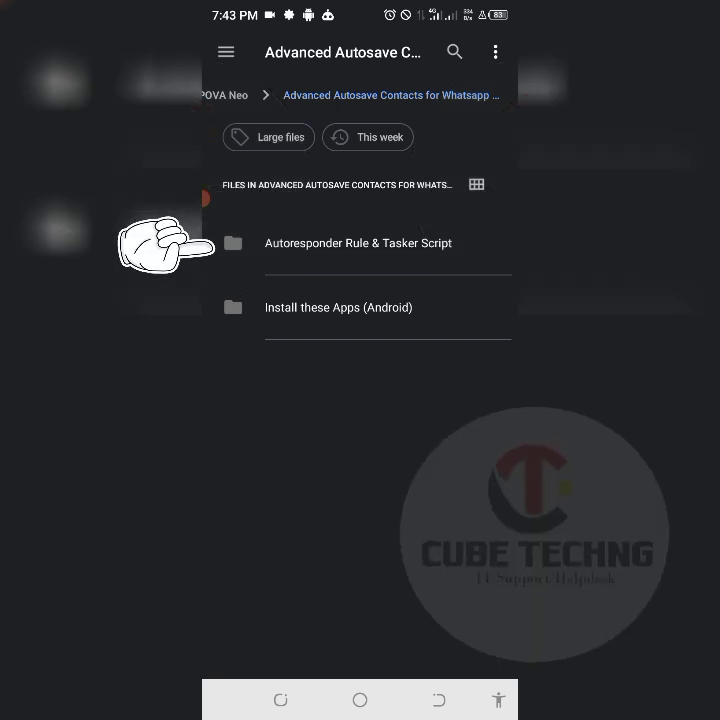
left_click(358, 243)
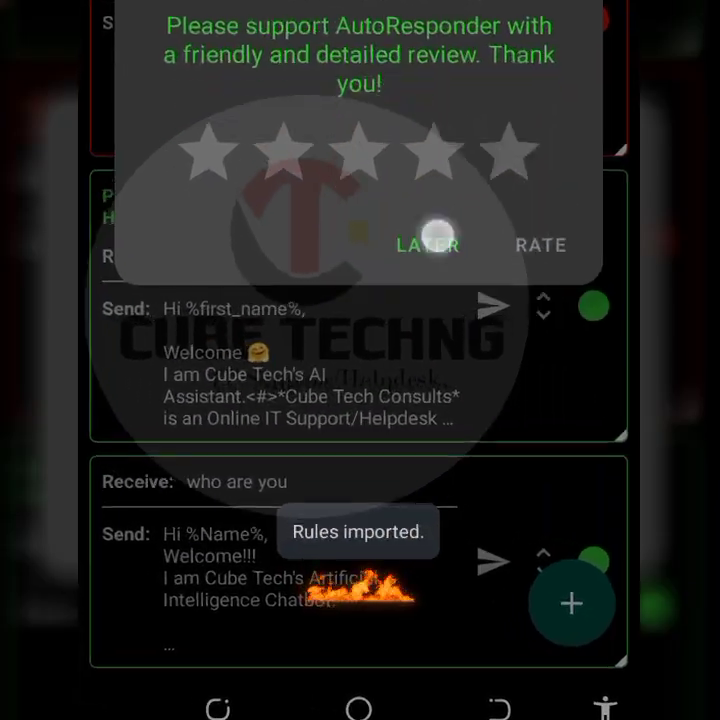
- Postpone the rating request and scroll down to the imported Auto_Contacts_Saver_for_WA rule
left_click(427, 245)
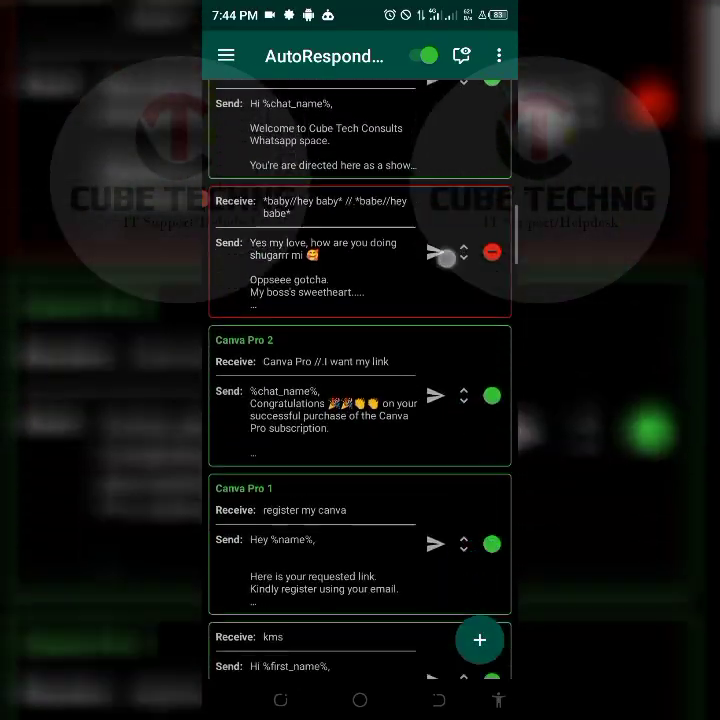
scroll("down", 3)
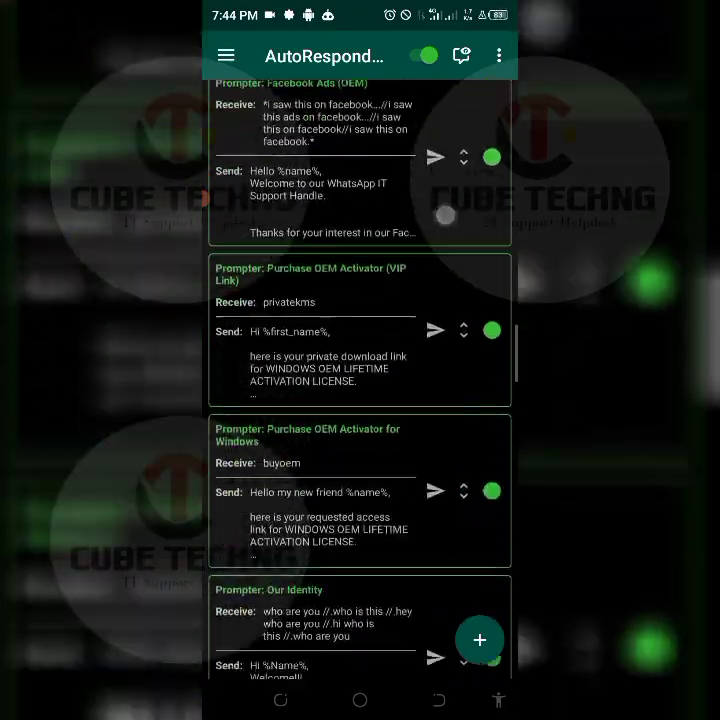
scroll("down", 3)
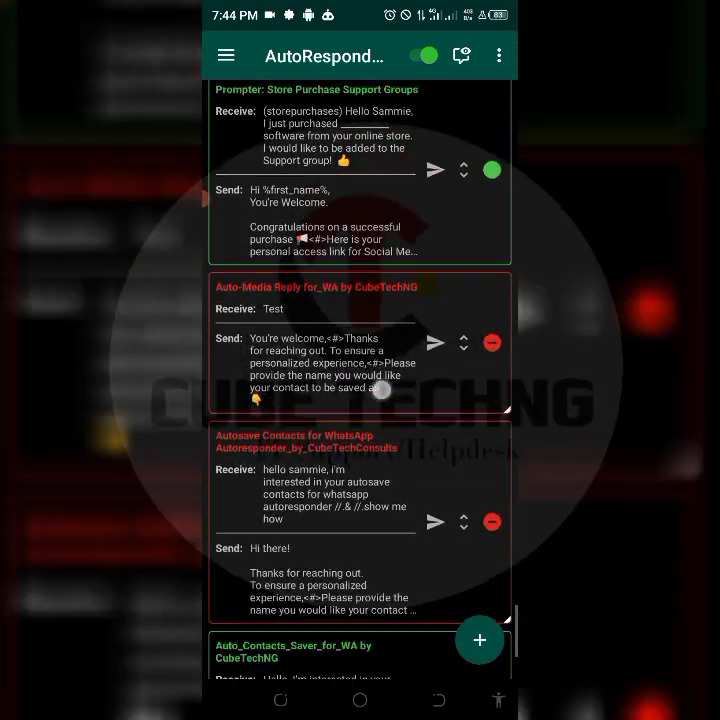
scroll("down", 3)
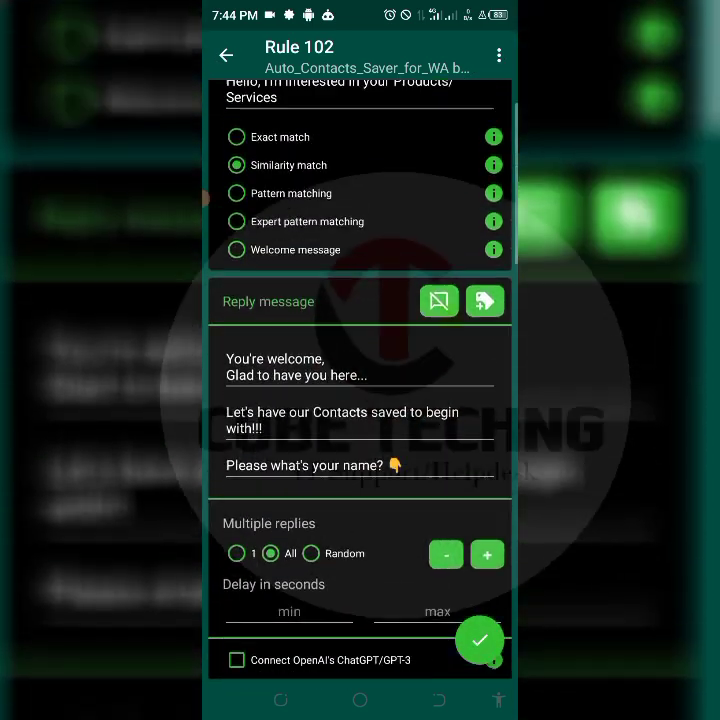
- Scroll the Rule 102 editor while rewriting the received-message trigger
scroll("down", 3)
type("Heell")
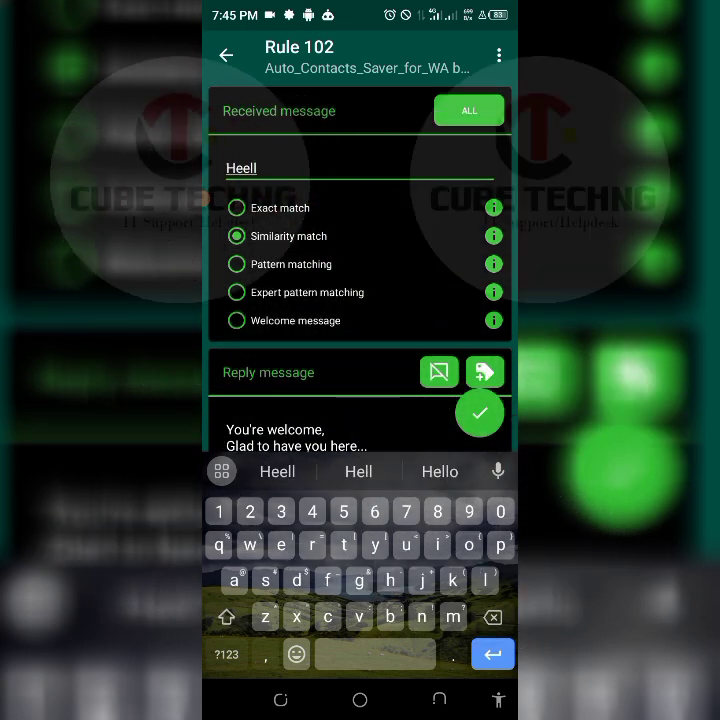
- Type 'Hello Welcome,' into Rule 102's received-message trigger field
left_click(438, 471)
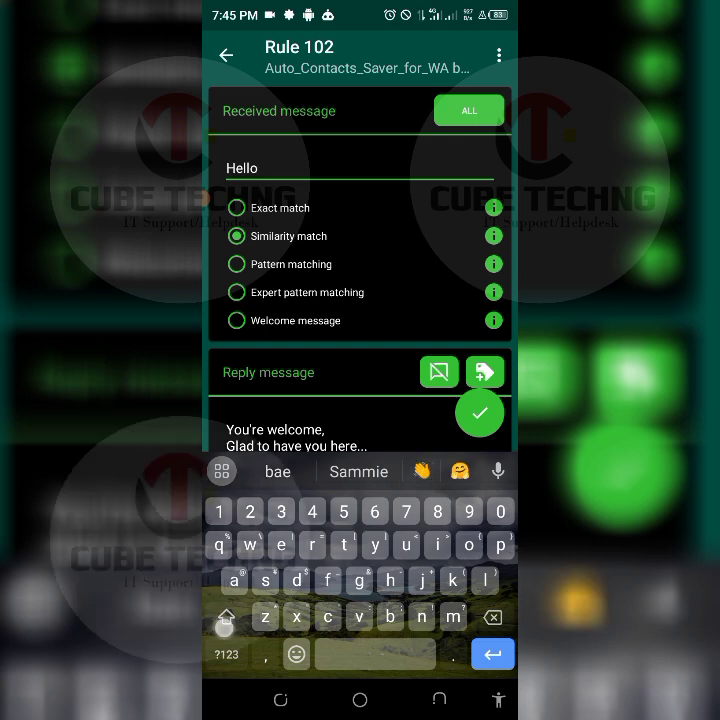
type("Wel")
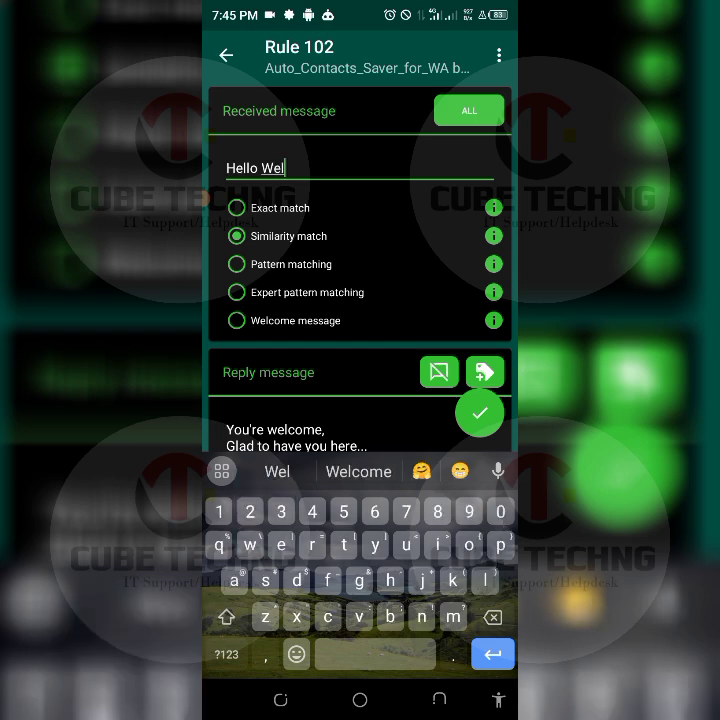
left_click(358, 471)
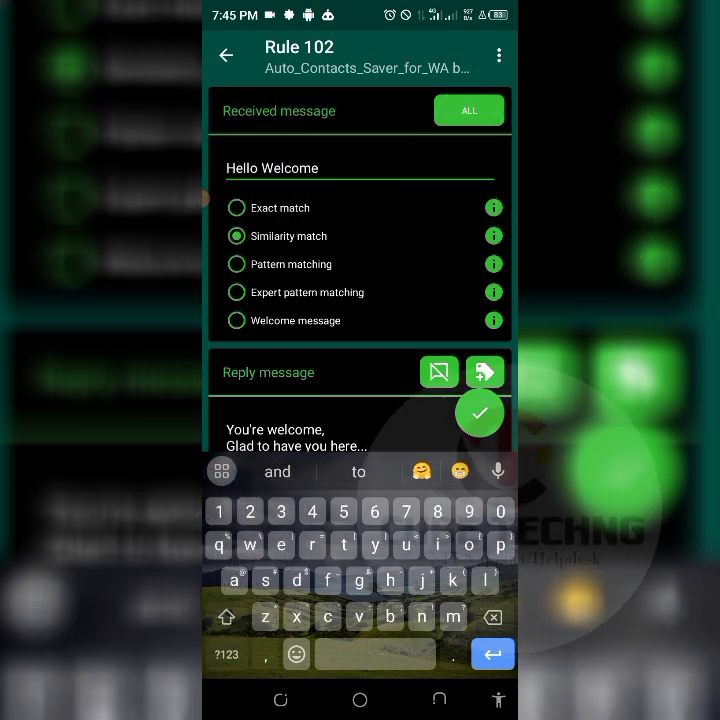
type(",")
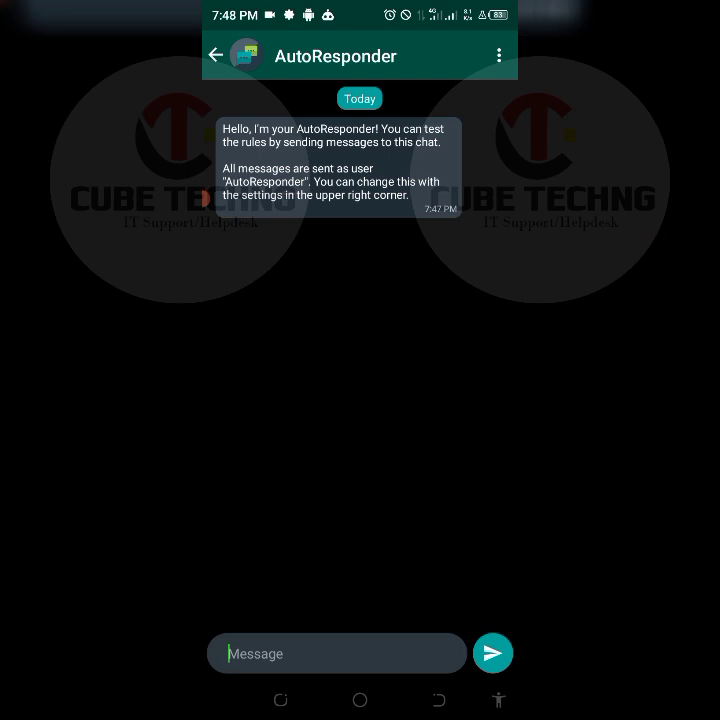
- Send the test message 'Hello Welcome…' in the virtual chat
left_click(336, 653)
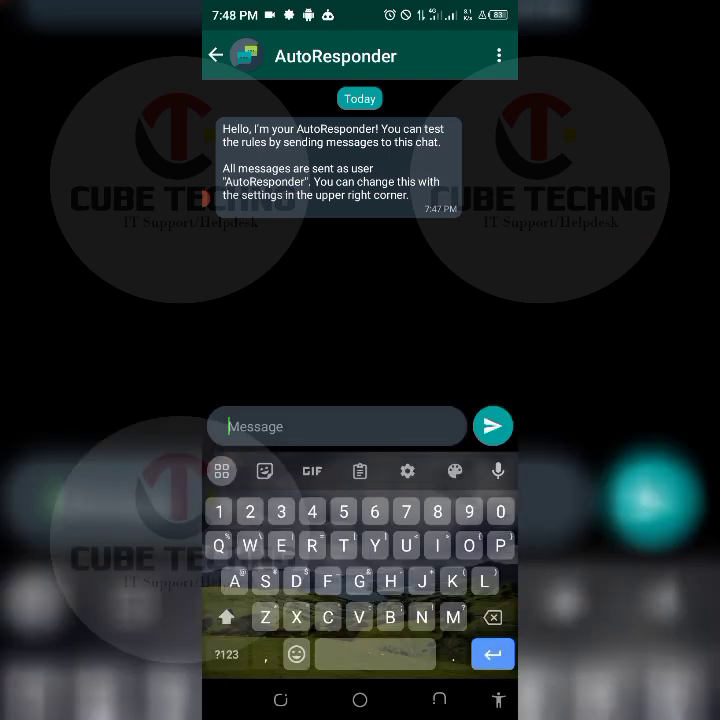
type("Hell")
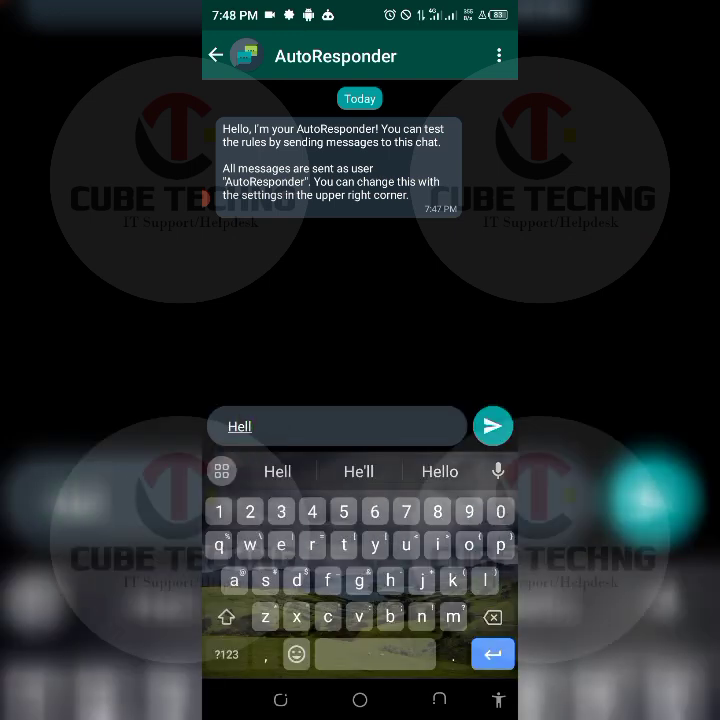
left_click(439, 471)
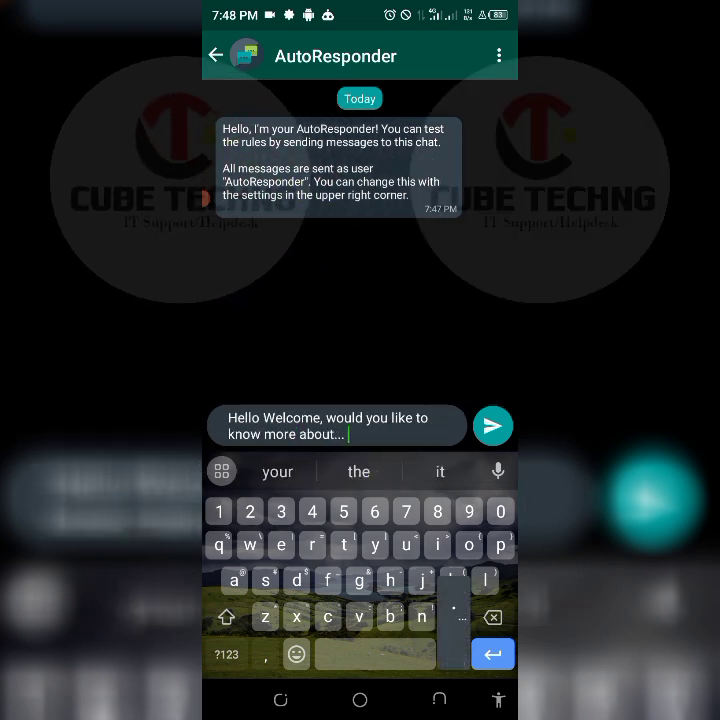
left_click(492, 426)
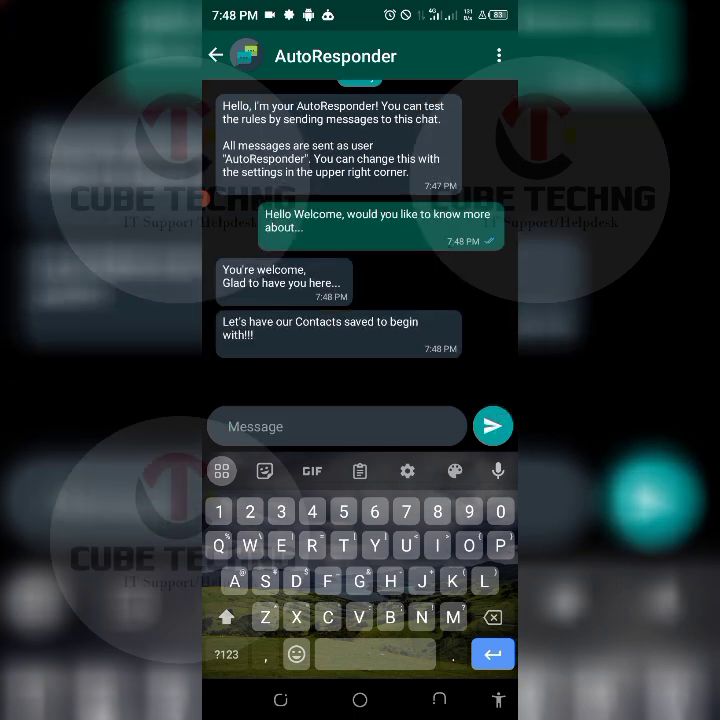